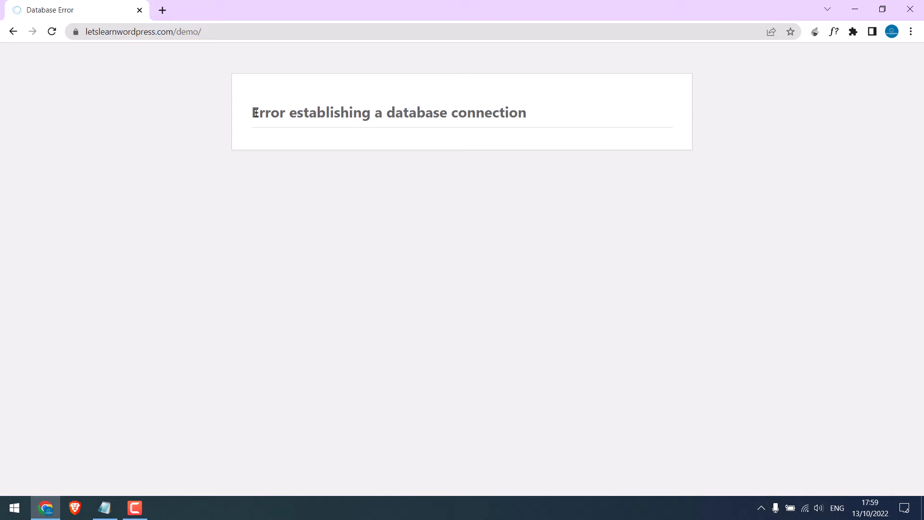
- Load /demo/wp-admin/ and highlight the detailed database connection error heading
triple_click(389, 113)
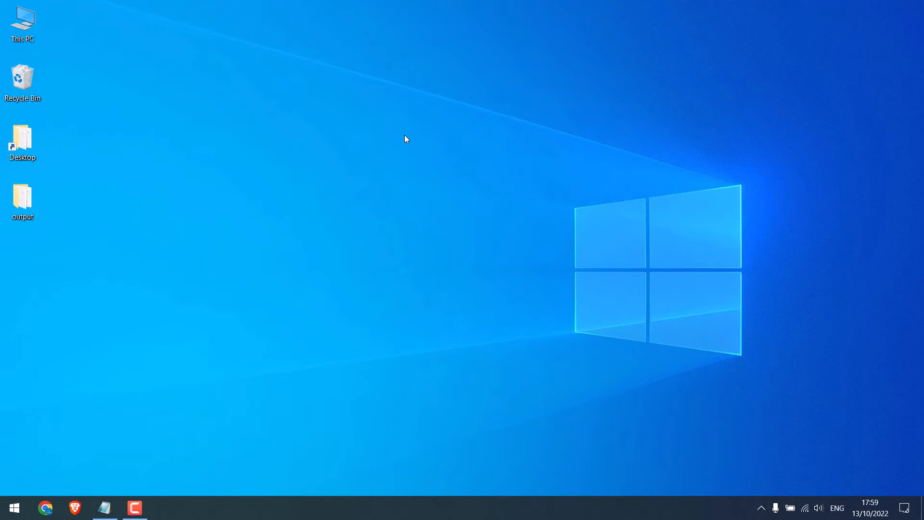
mouse_move(300, 43)
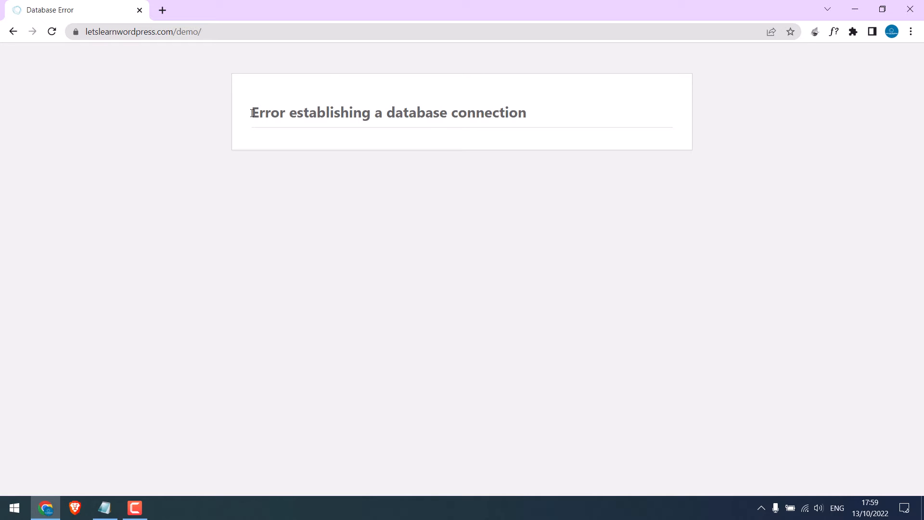
mouse_move(244, 46)
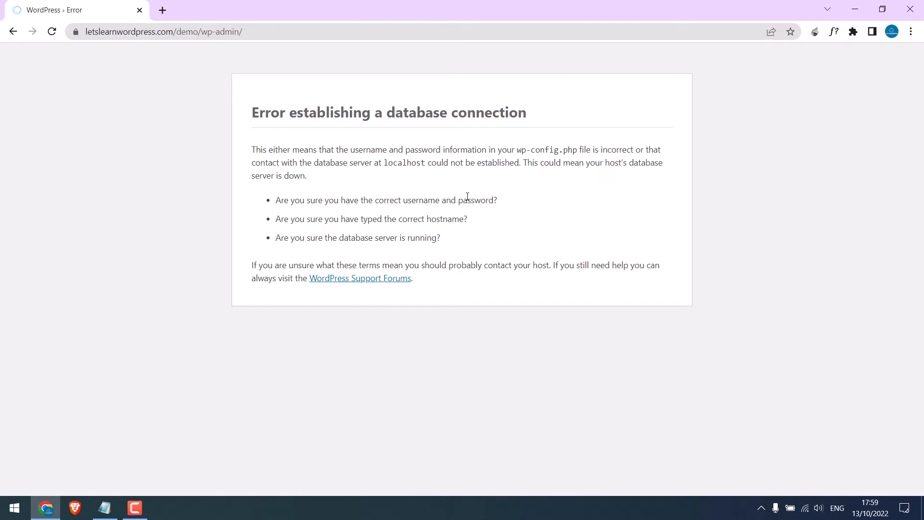
triple_click(388, 112)
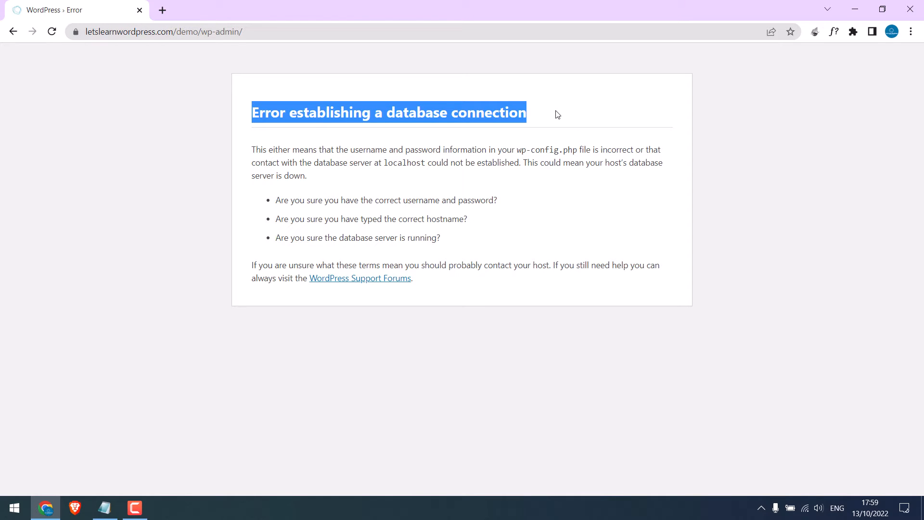
mouse_move(520, 141)
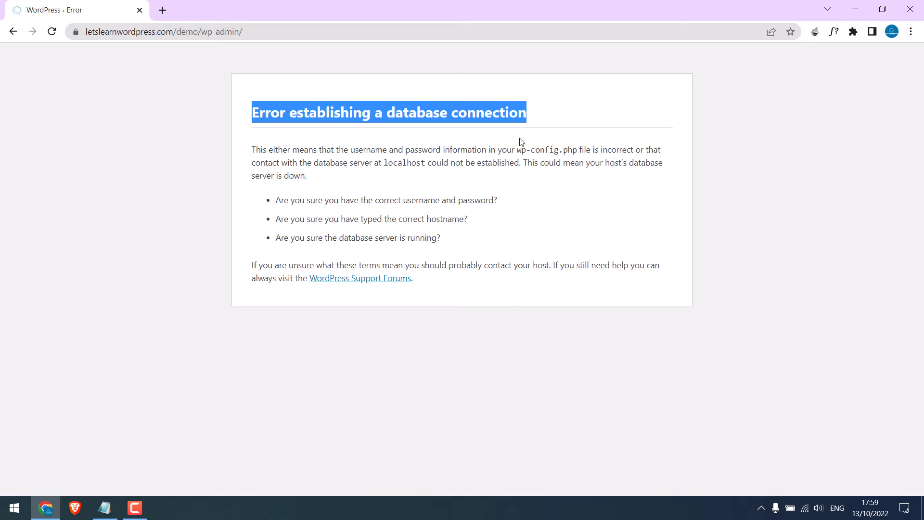
mouse_move(470, 230)
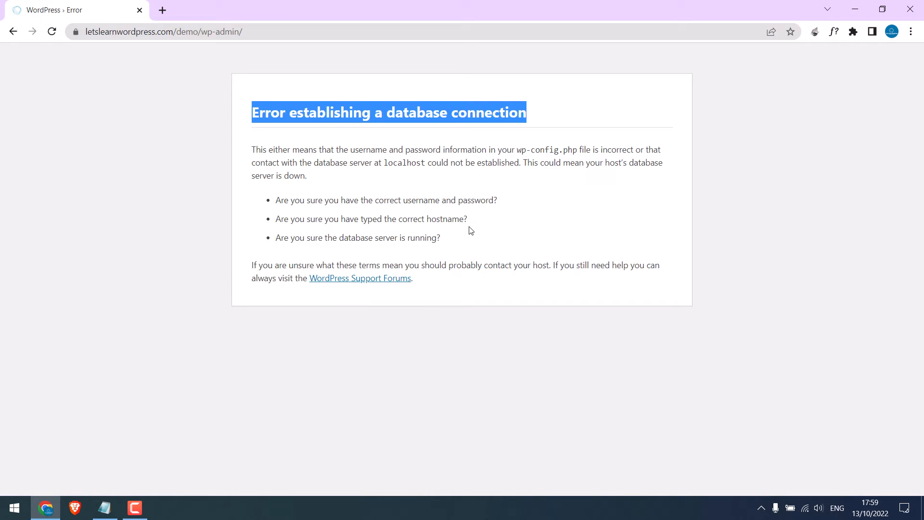
mouse_move(483, 237)
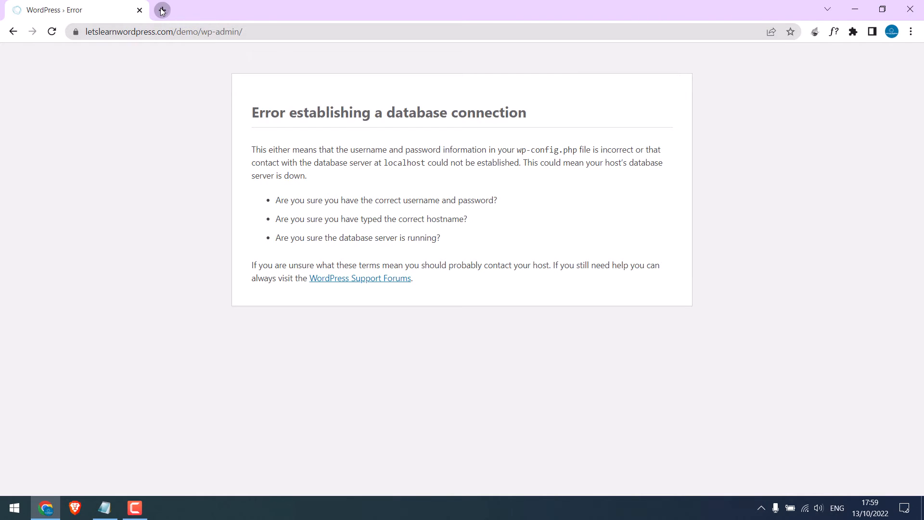
click(160, 10)
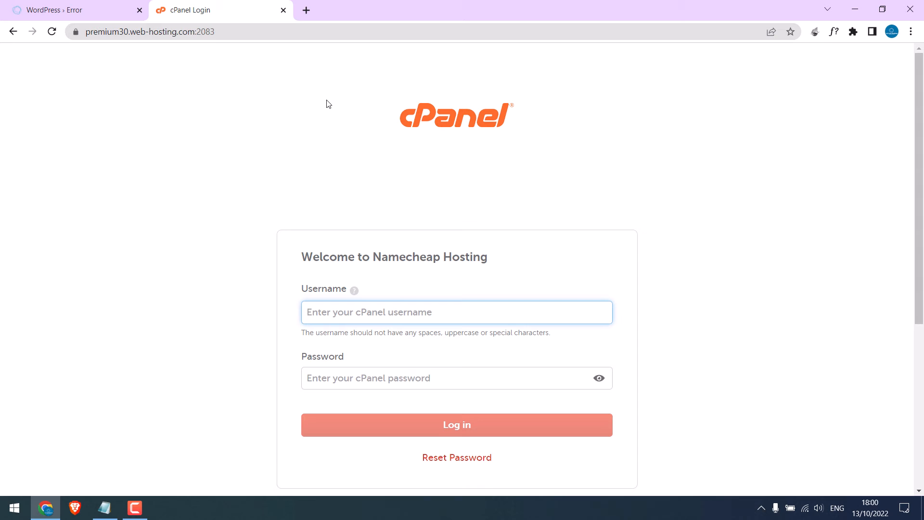
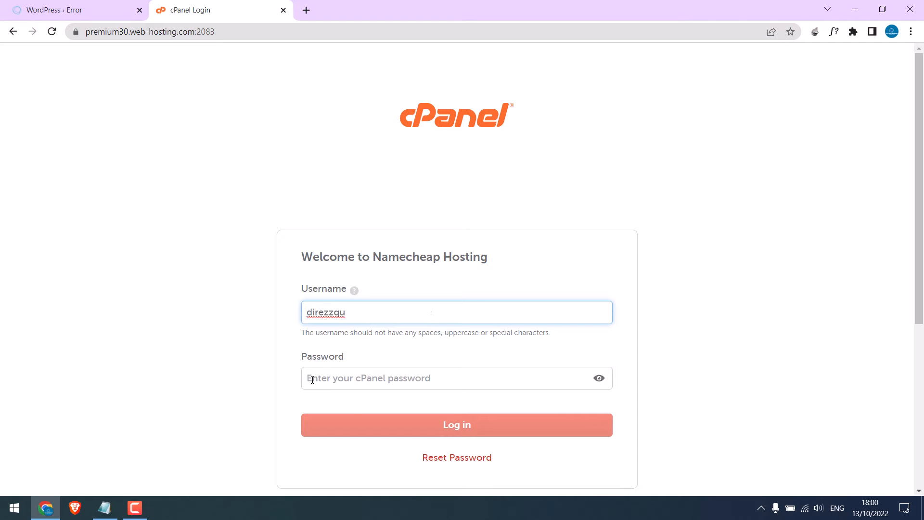
click(456, 424)
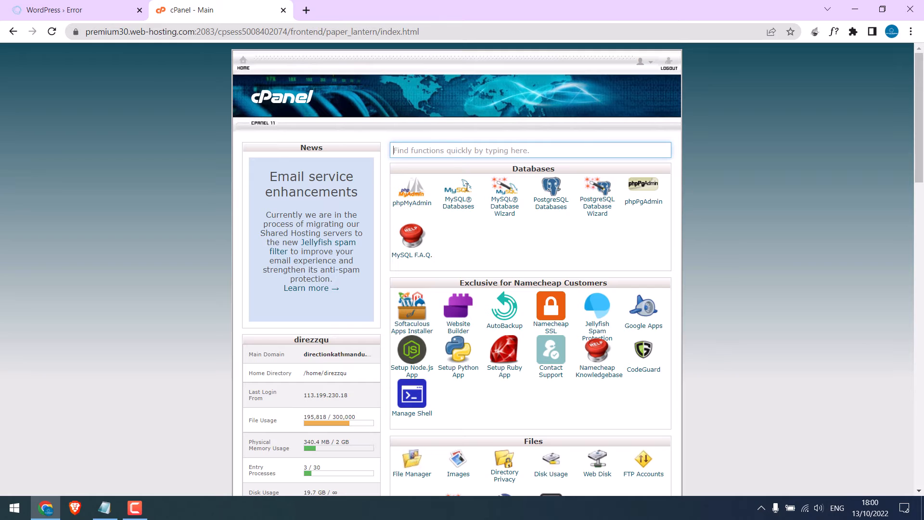
mouse_move(866, 124)
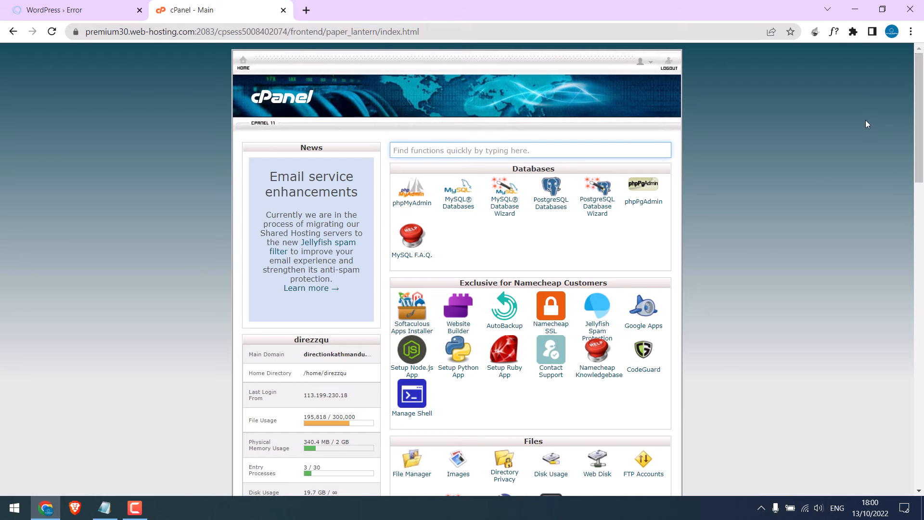
scroll(down, 3)
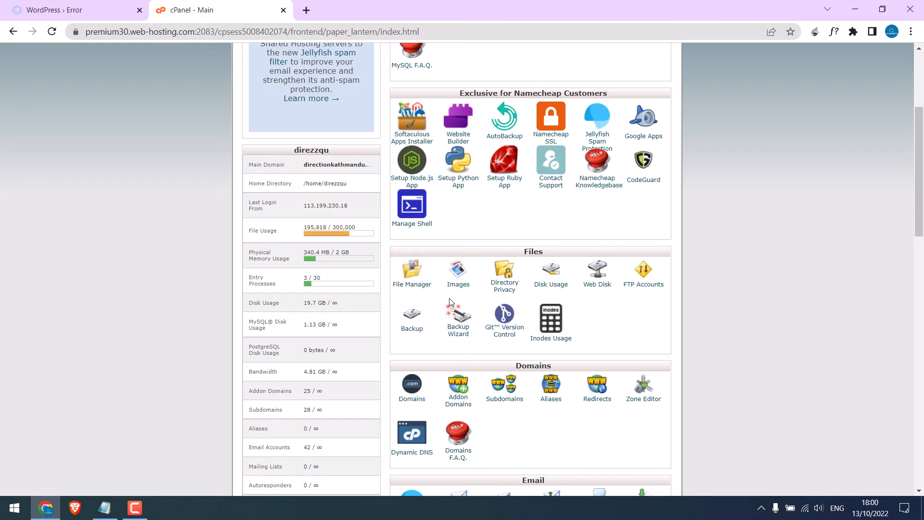
mouse_move(412, 284)
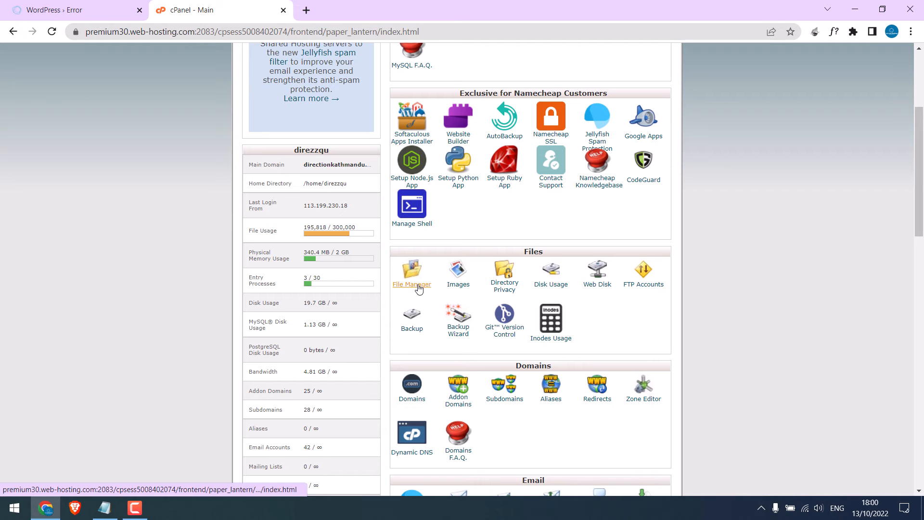
- Open File Manager, browse to the demo WordPress folder, and choose Edit on wp-config.php
click(412, 273)
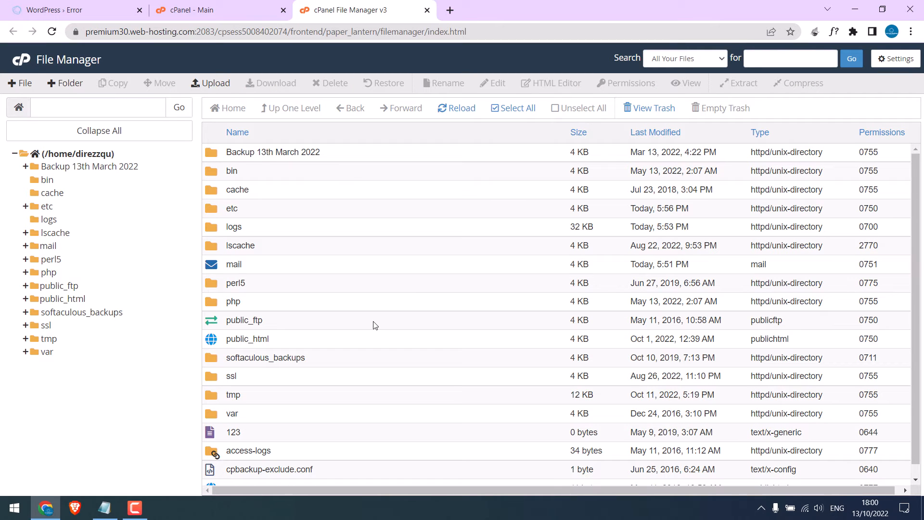
mouse_move(219, 343)
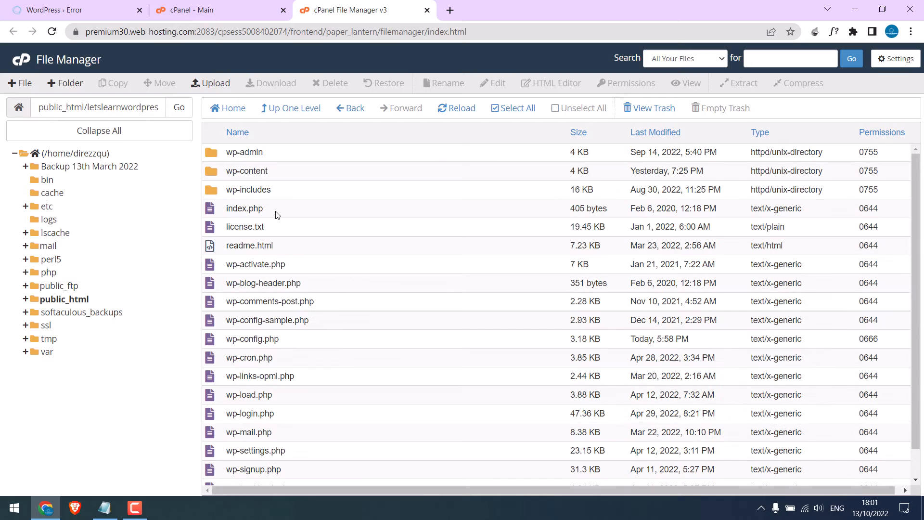
mouse_move(416, 287)
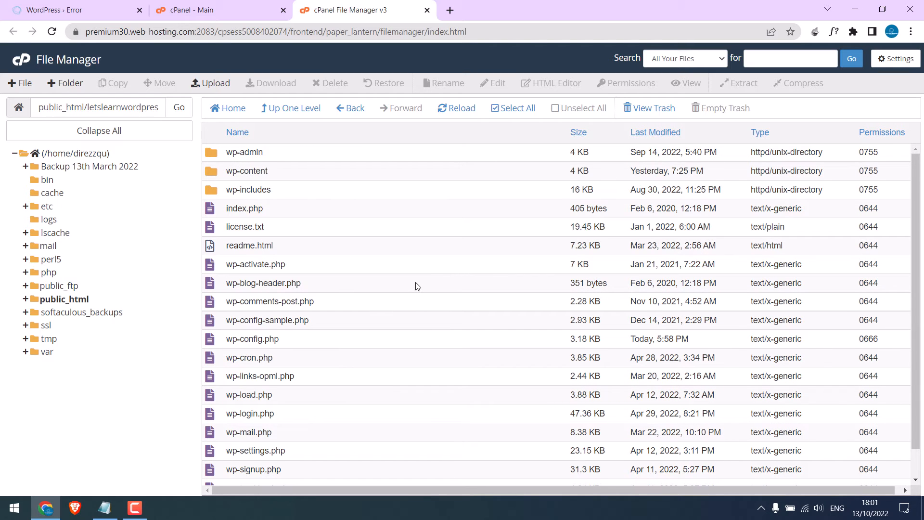
scroll(down, 3)
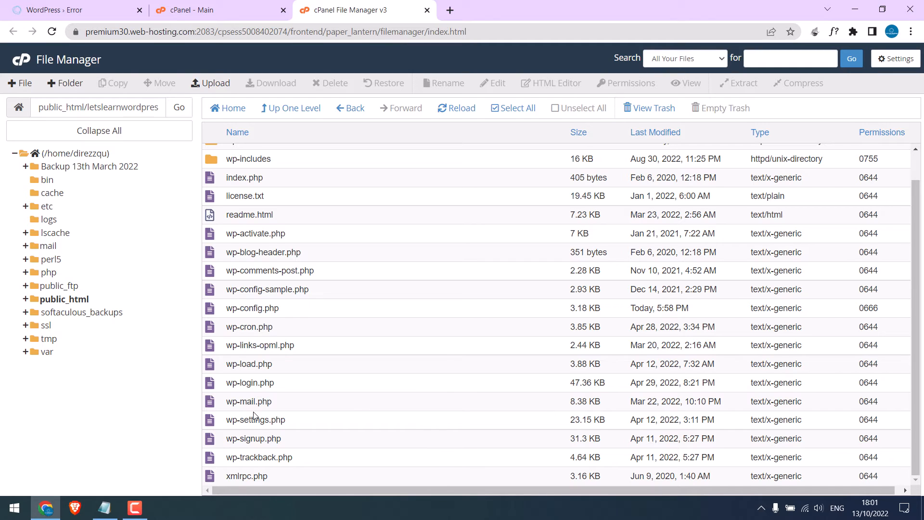
mouse_move(272, 307)
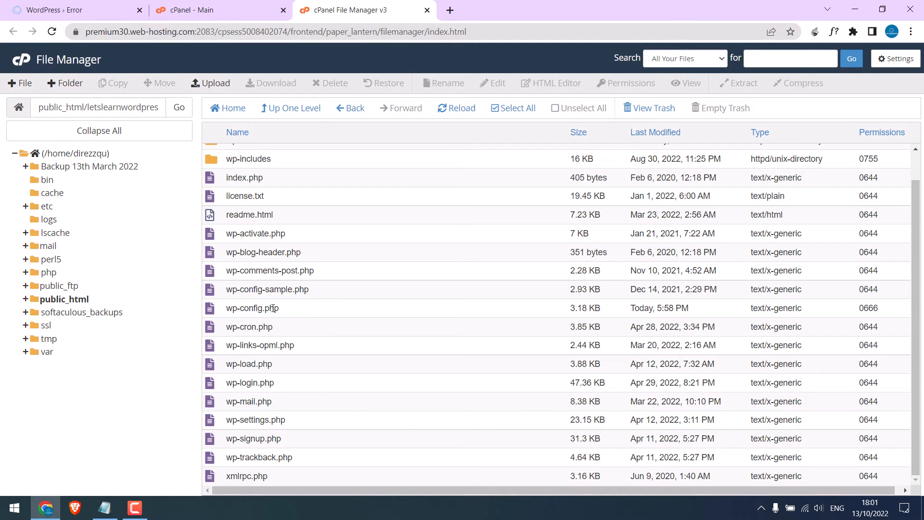
right_click(253, 308)
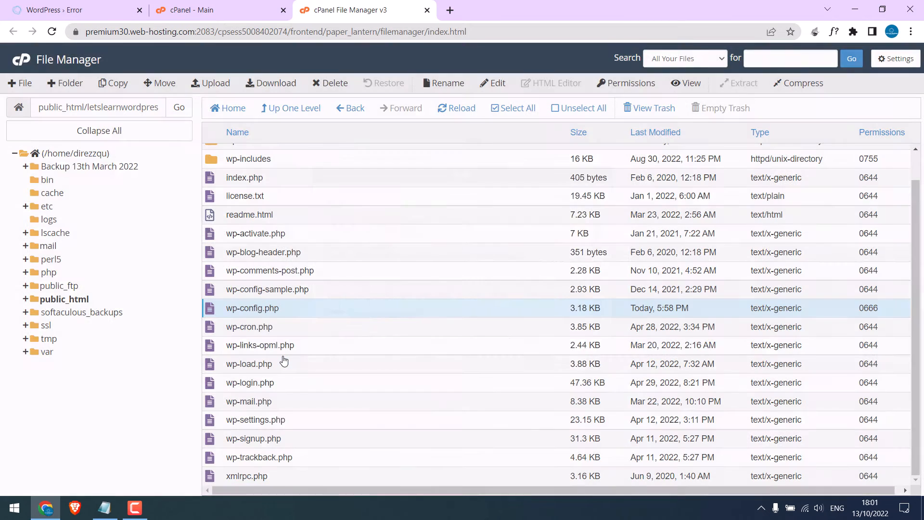
click(497, 83)
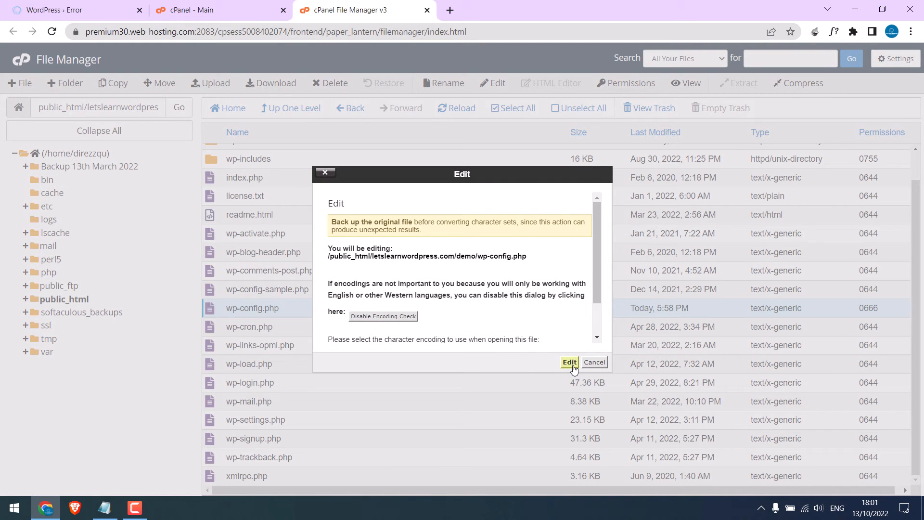
- Open wp-config.php and compare its database name, user and password against the error page
click(568, 362)
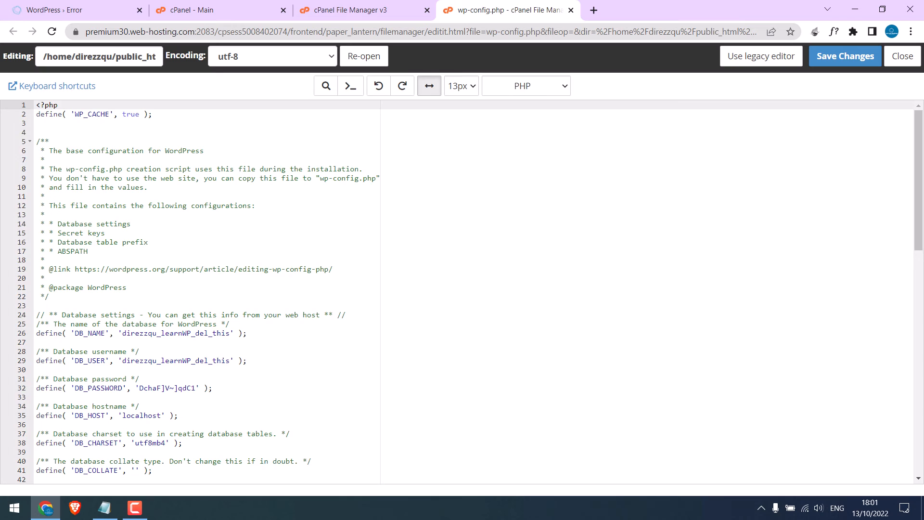
scroll(down, 3)
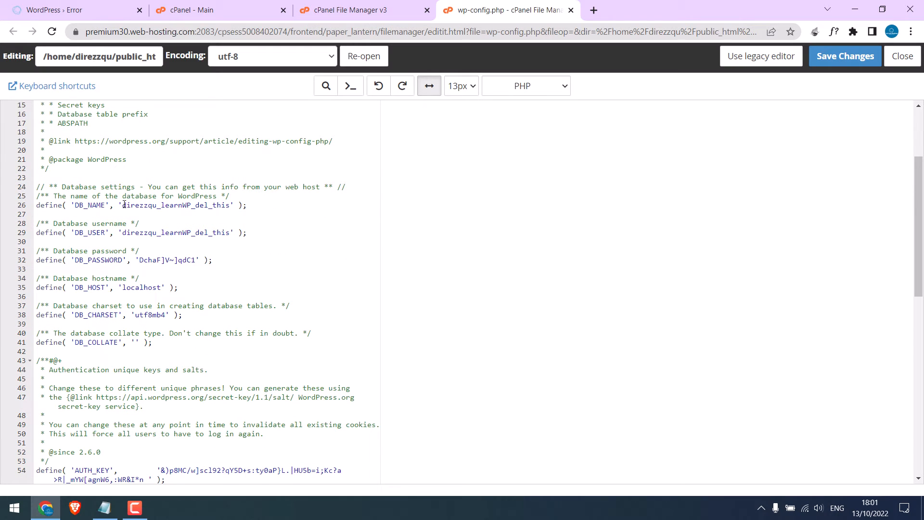
double_click(176, 205)
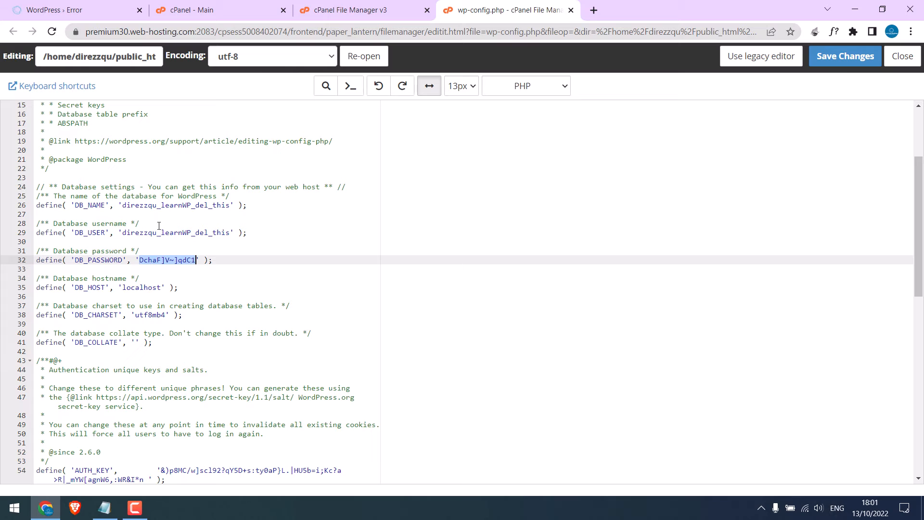
click(71, 10)
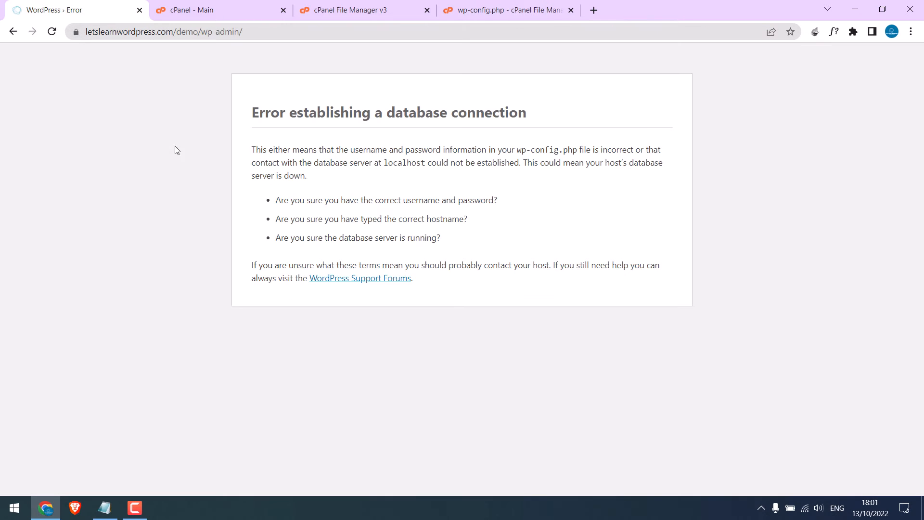
triple_click(389, 112)
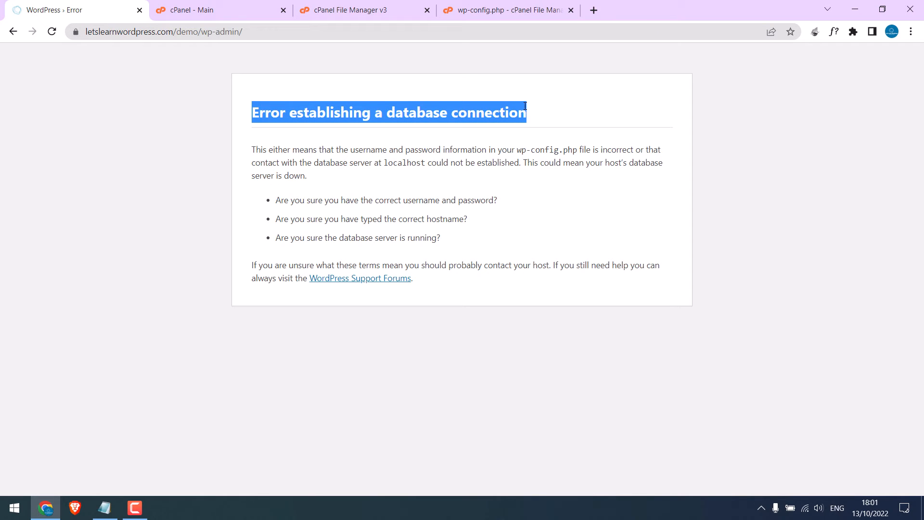
click(504, 10)
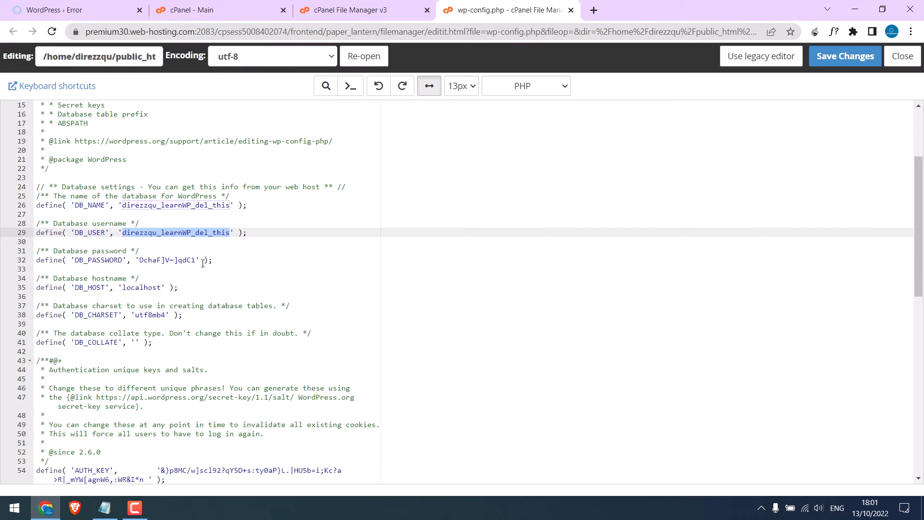
click(218, 10)
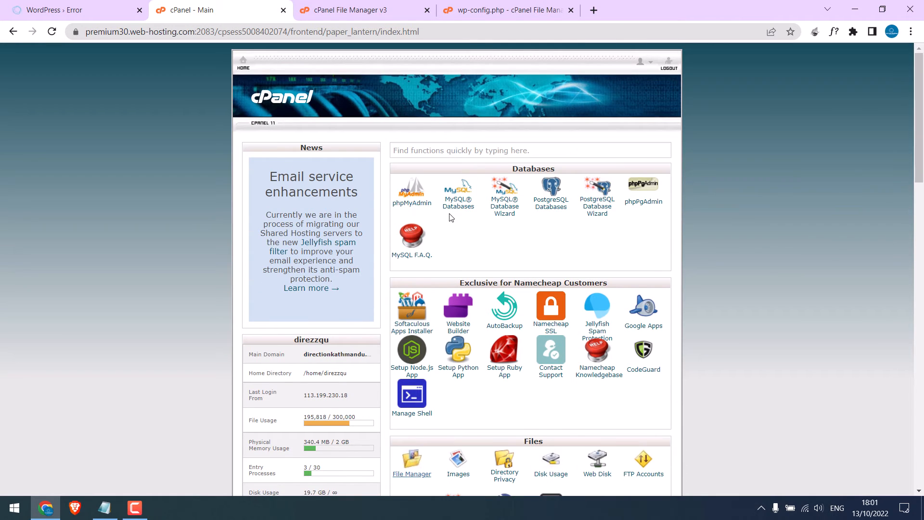
mouse_move(458, 206)
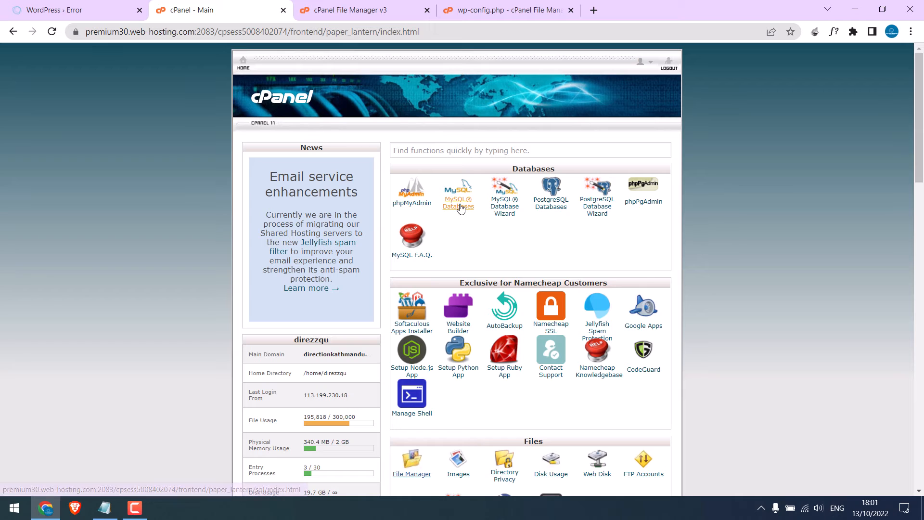
- Open MySQL Databases and find wp-config.php's DB_USER under Current Users
click(458, 202)
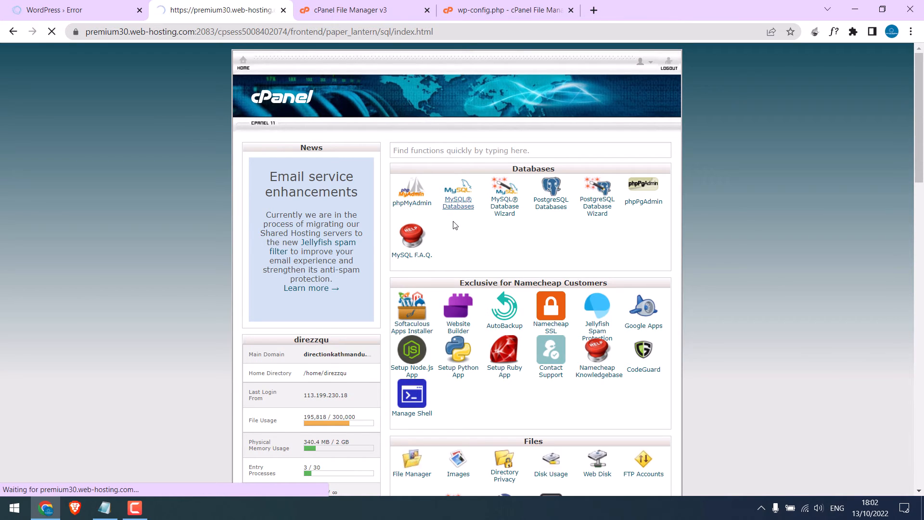
click(458, 202)
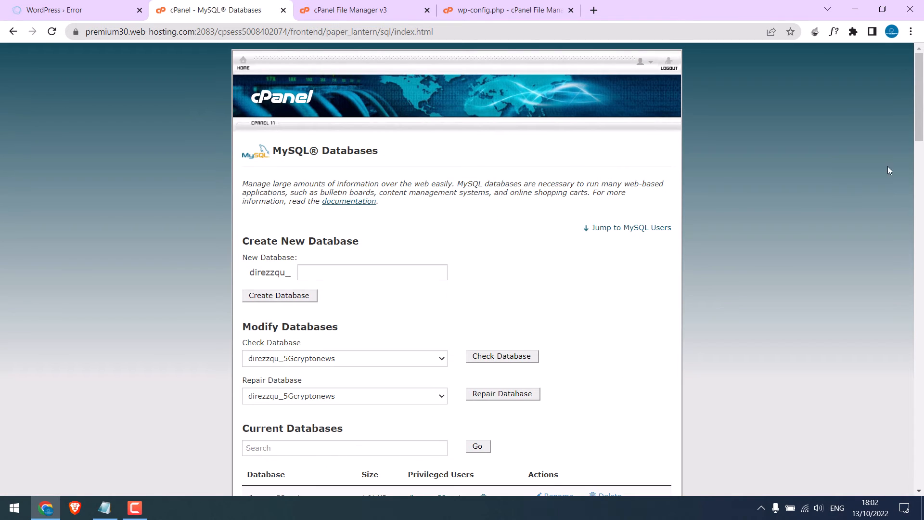
scroll(down, 3)
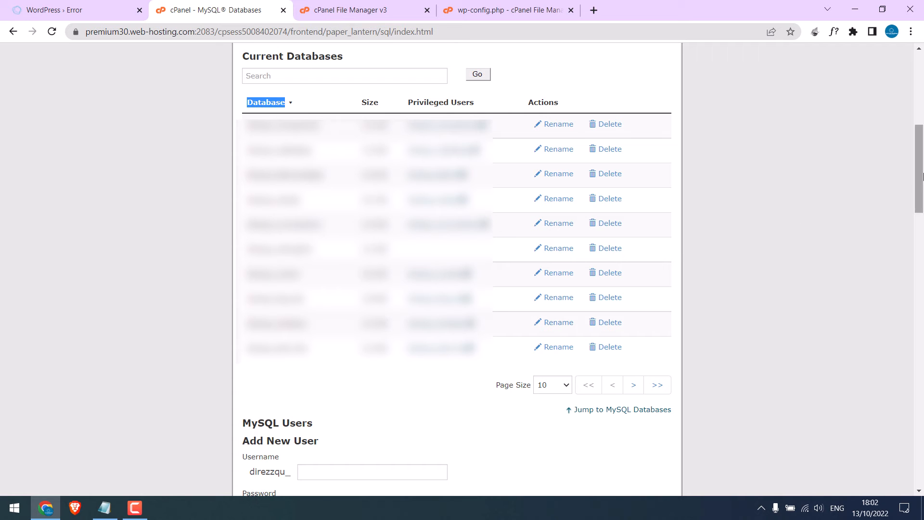
scroll(down, 3)
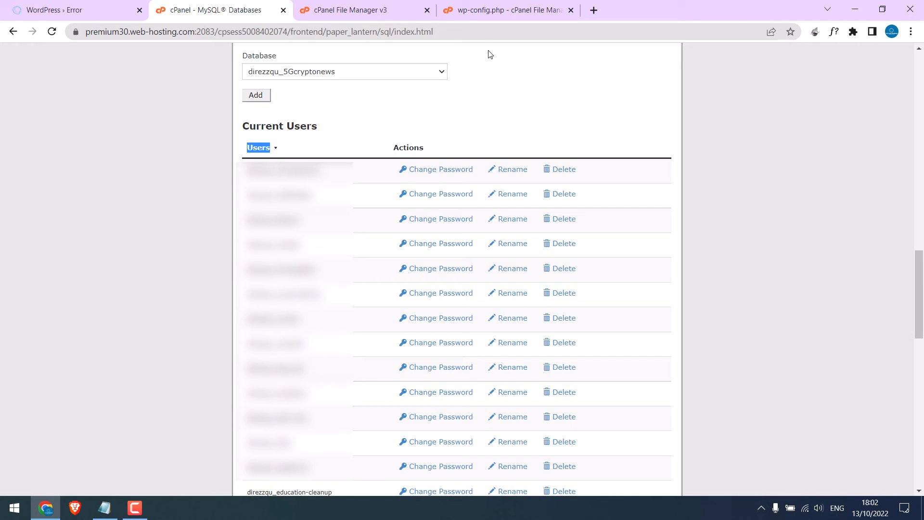
click(501, 11)
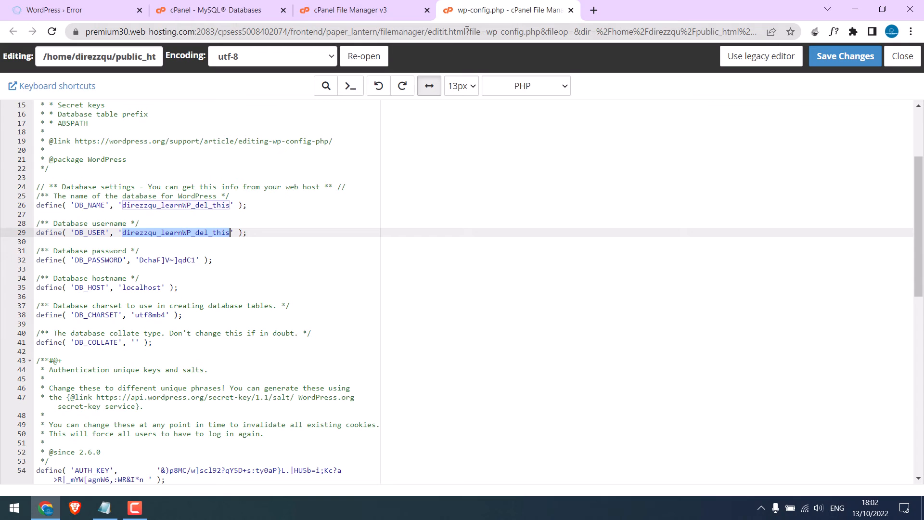
mouse_move(262, 83)
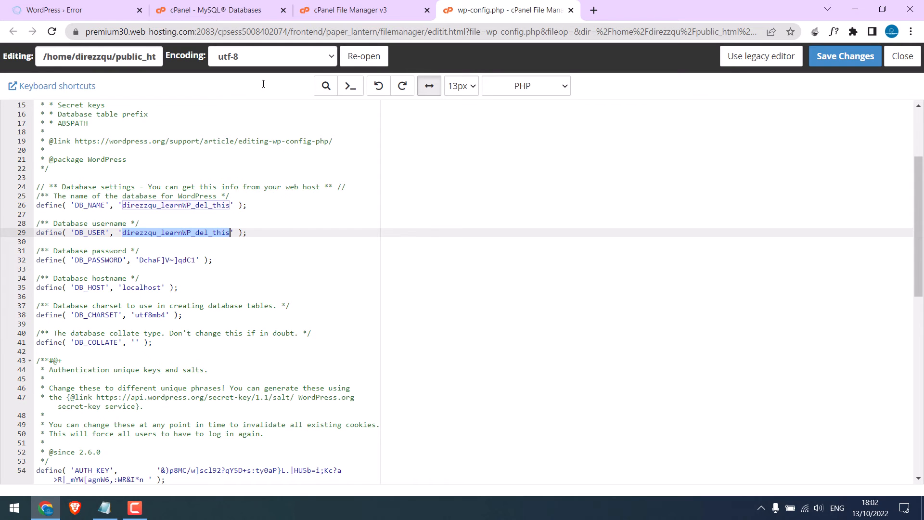
click(218, 10)
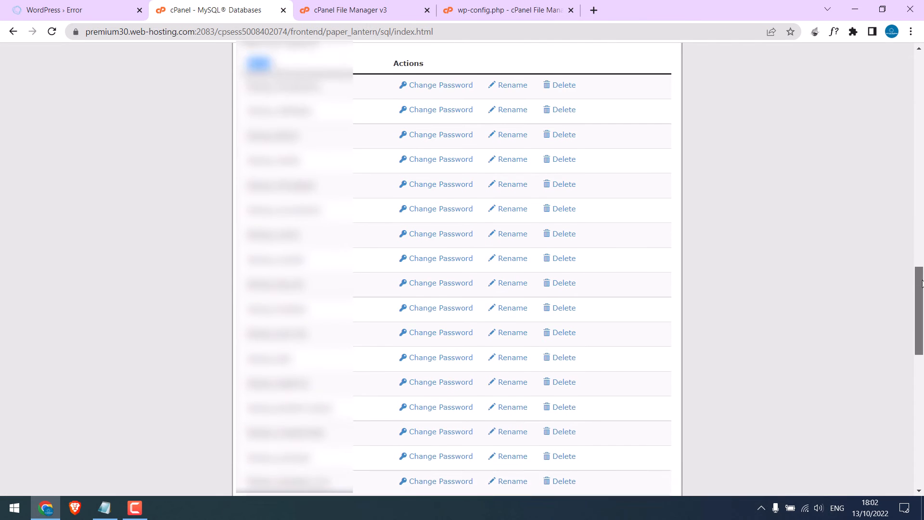
scroll(down, 3)
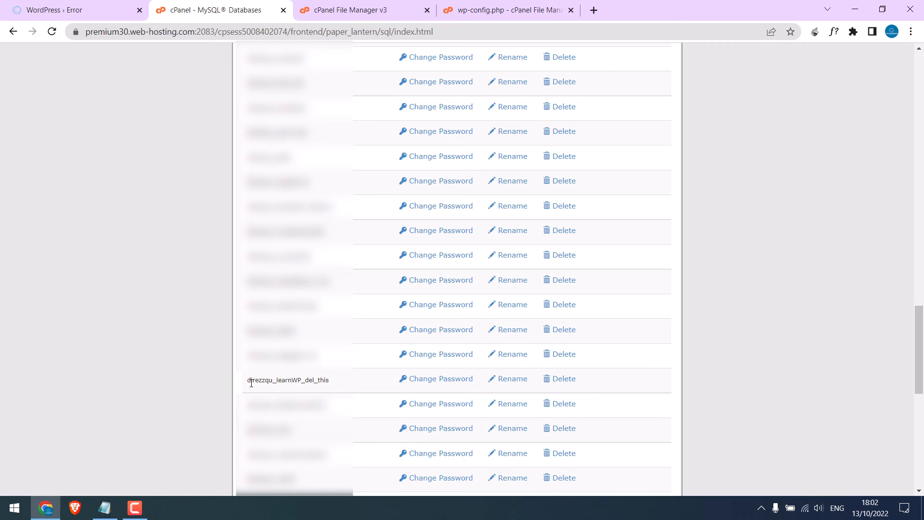
double_click(288, 380)
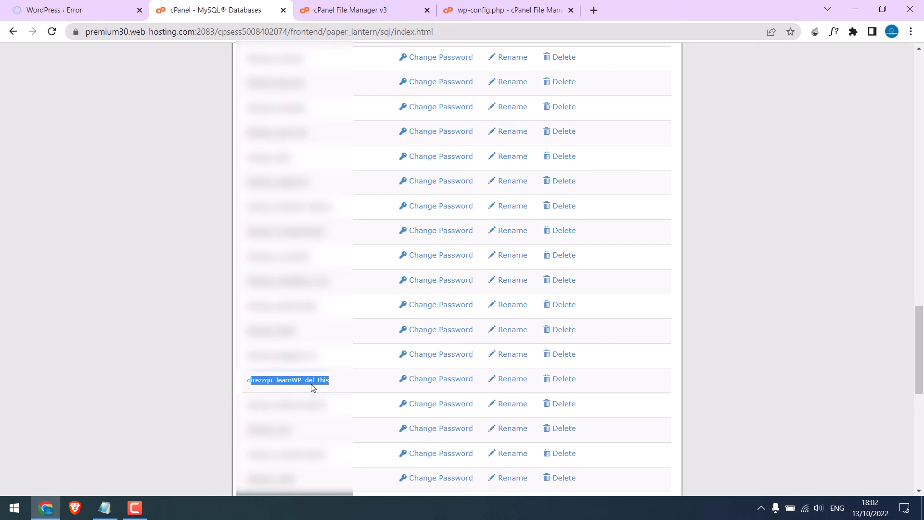
mouse_move(439, 378)
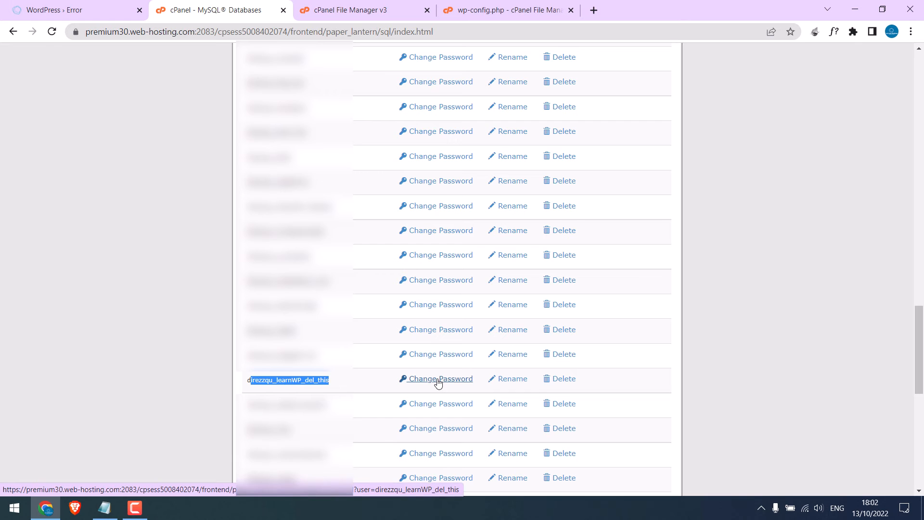
- Give that database user a generated very strong password and save it
click(439, 378)
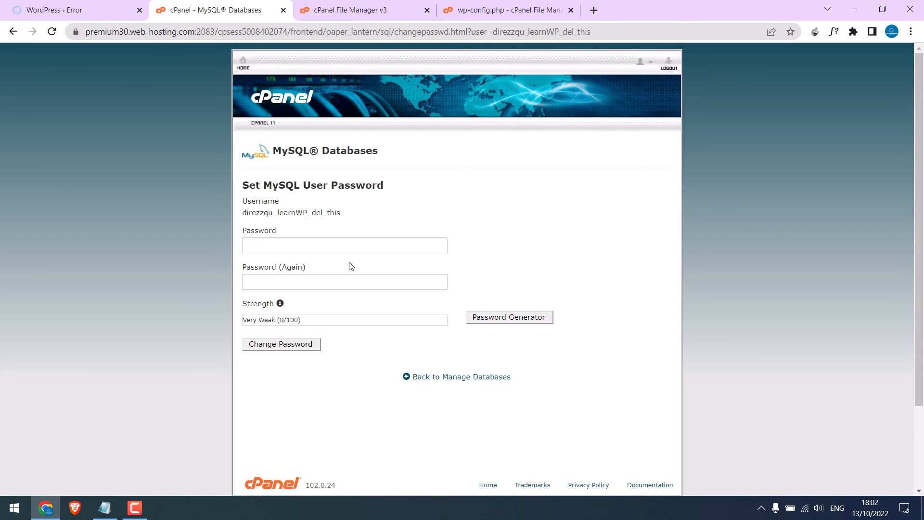
click(344, 245)
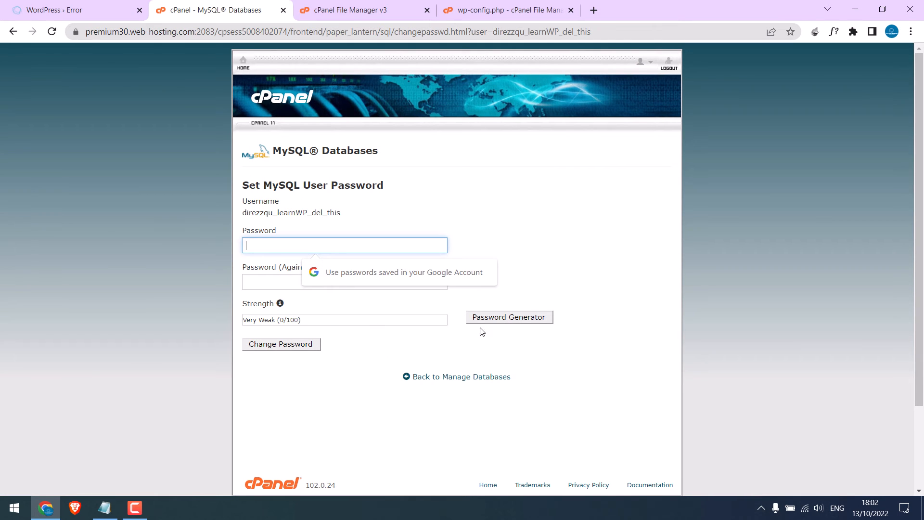
mouse_move(510, 322)
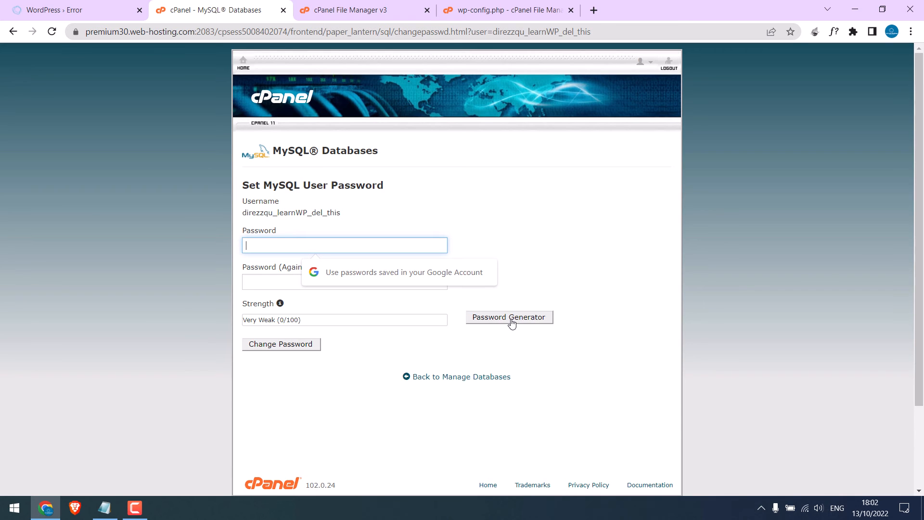
click(508, 317)
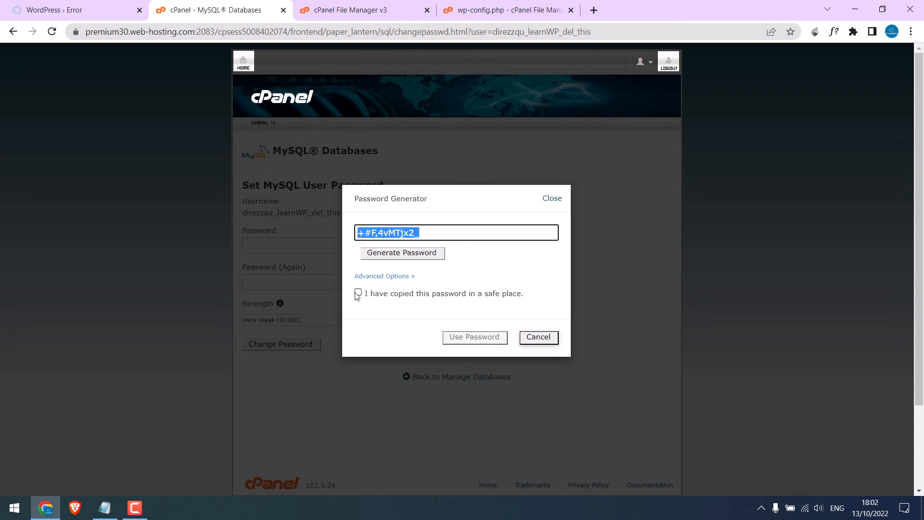
click(358, 293)
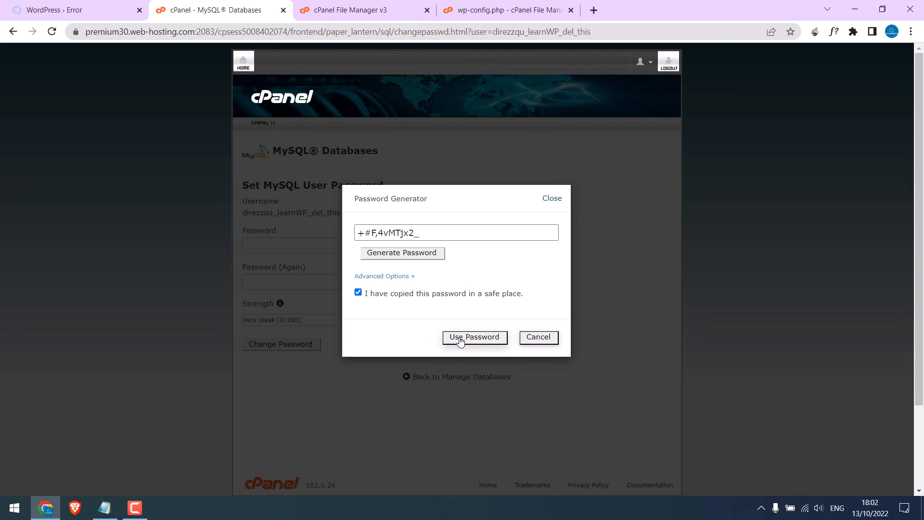
click(473, 337)
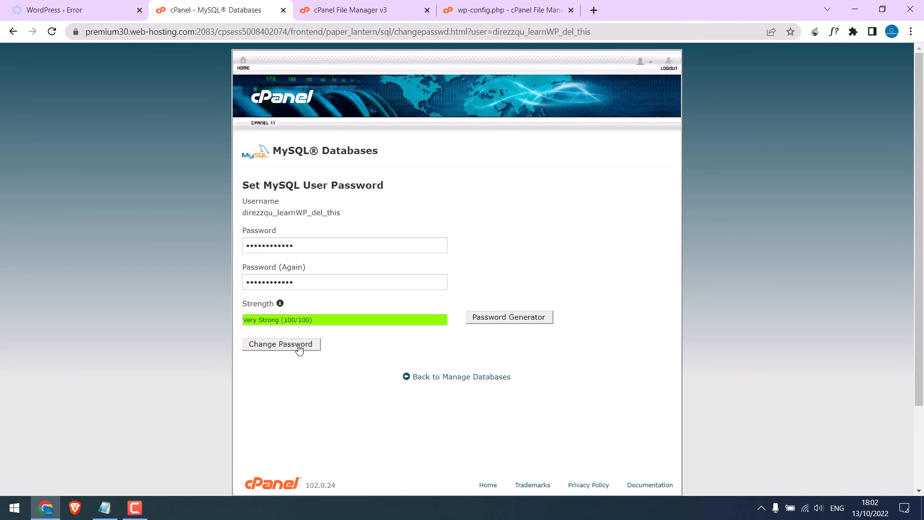
click(281, 344)
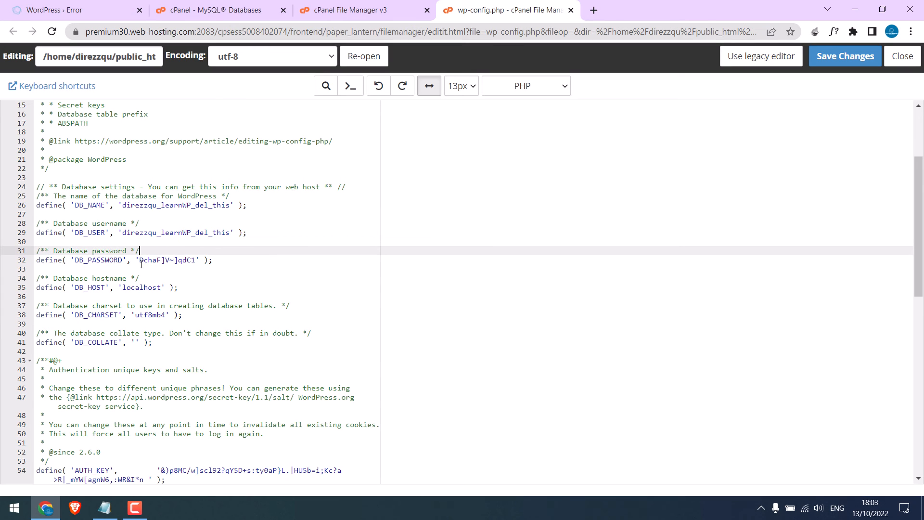
double_click(168, 260)
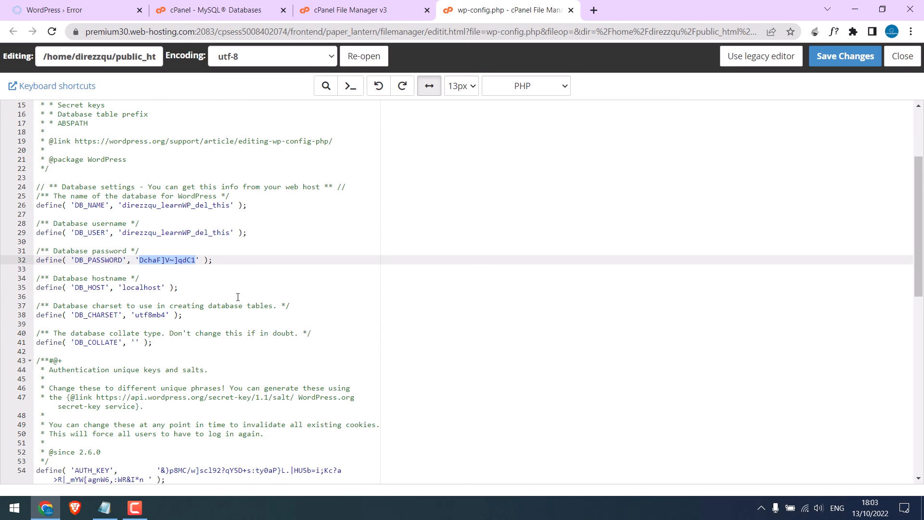
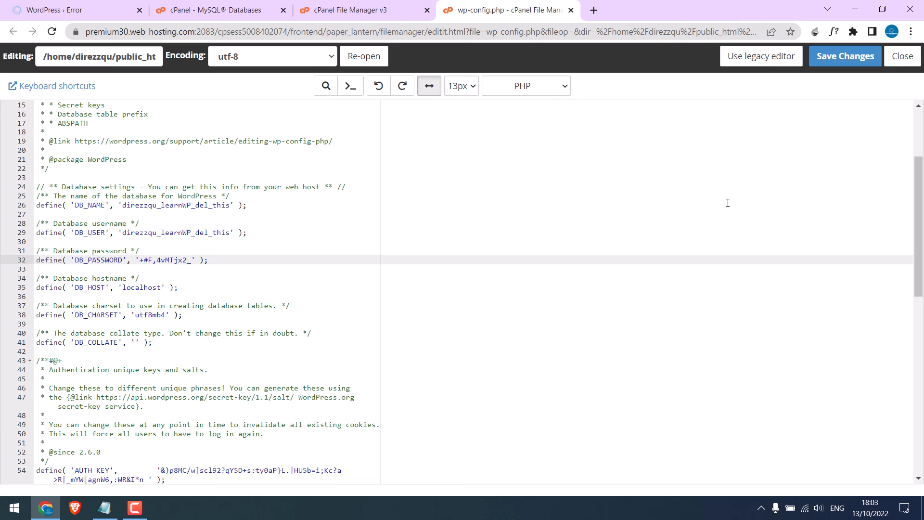
click(844, 56)
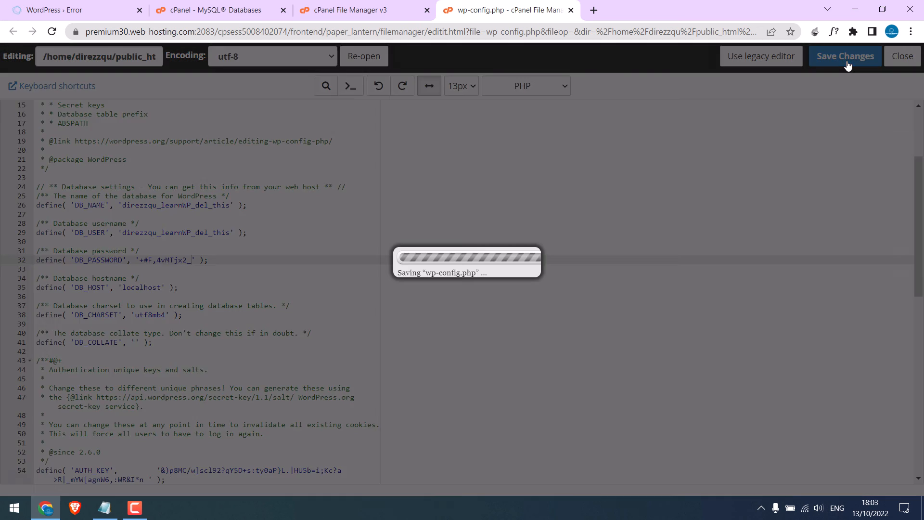
click(845, 56)
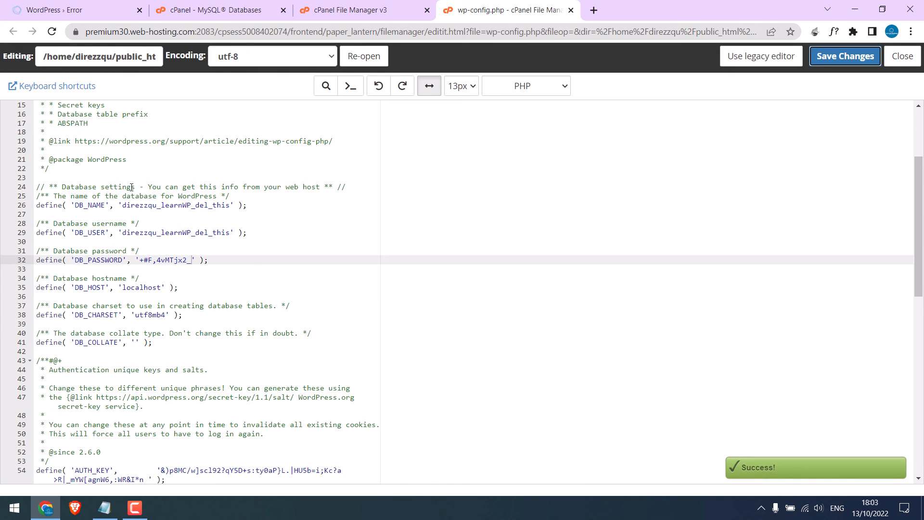
click(71, 10)
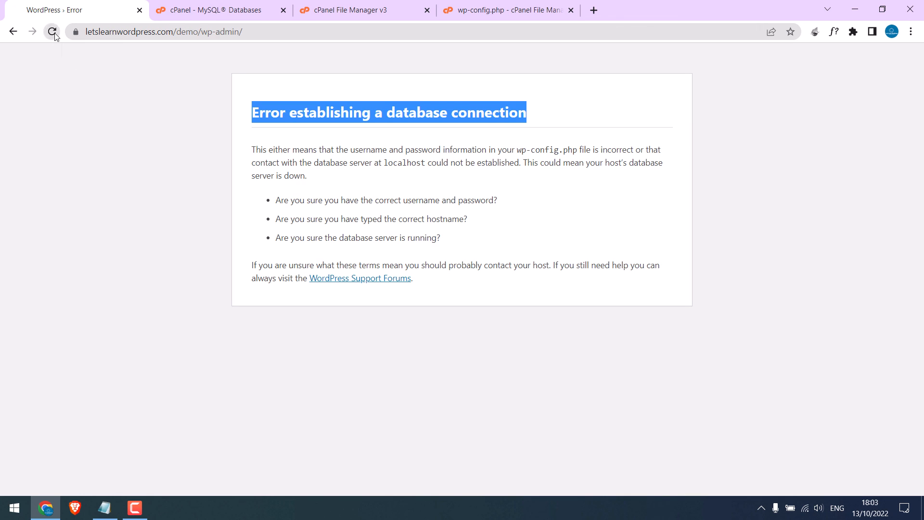
- Reload wp-admin, then visit /demo/ to confirm the homepage loads normally
click(52, 32)
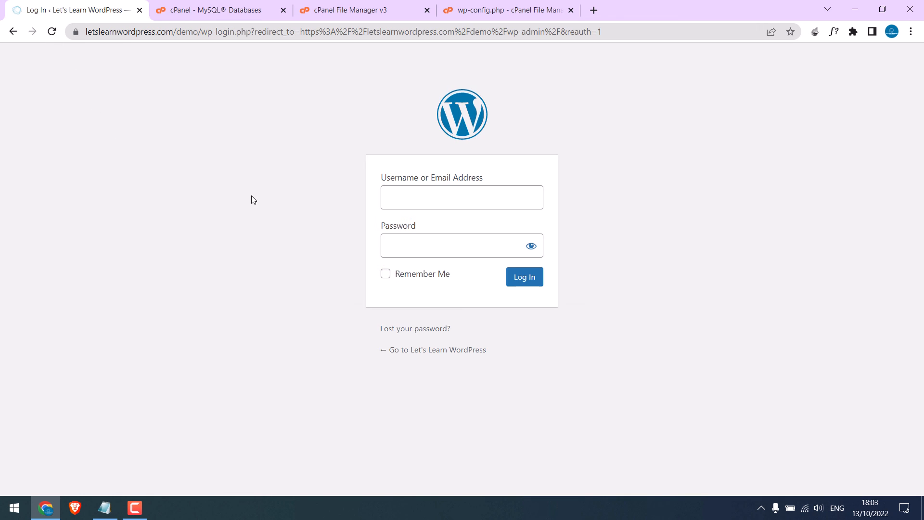
click(462, 197)
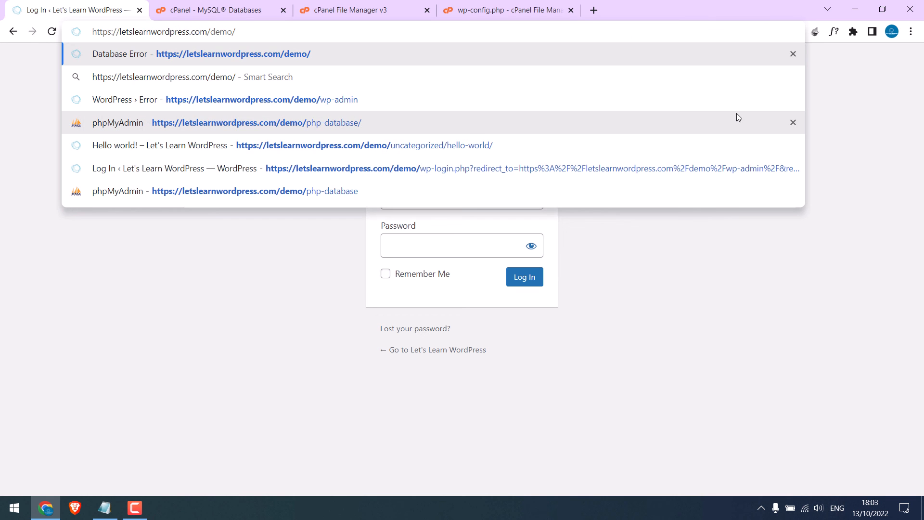
click(233, 53)
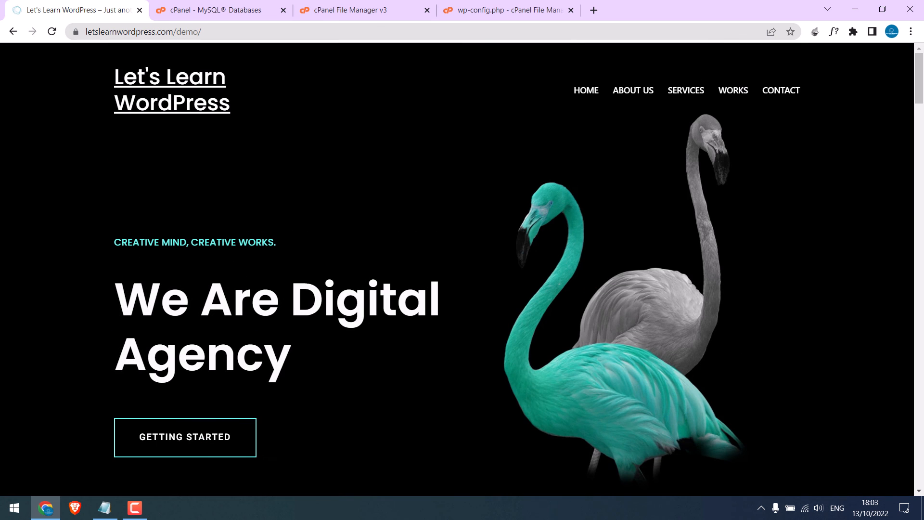
mouse_move(363, 218)
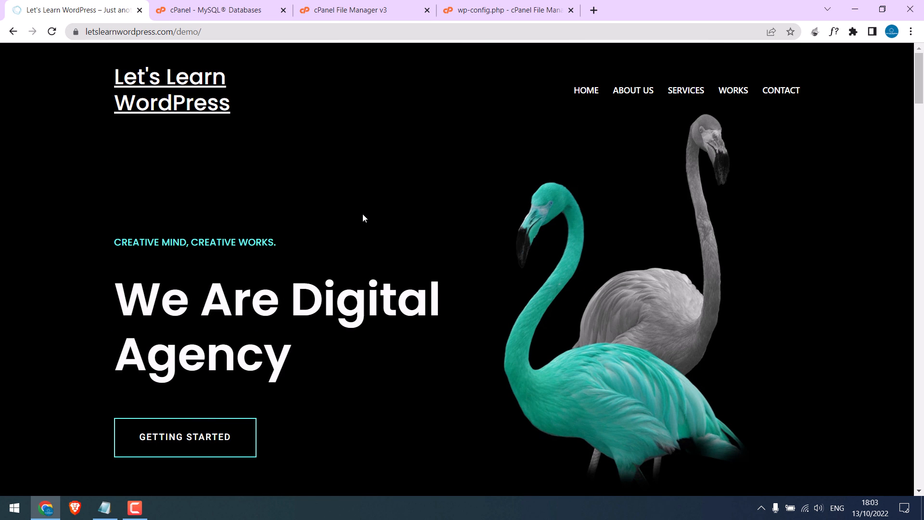